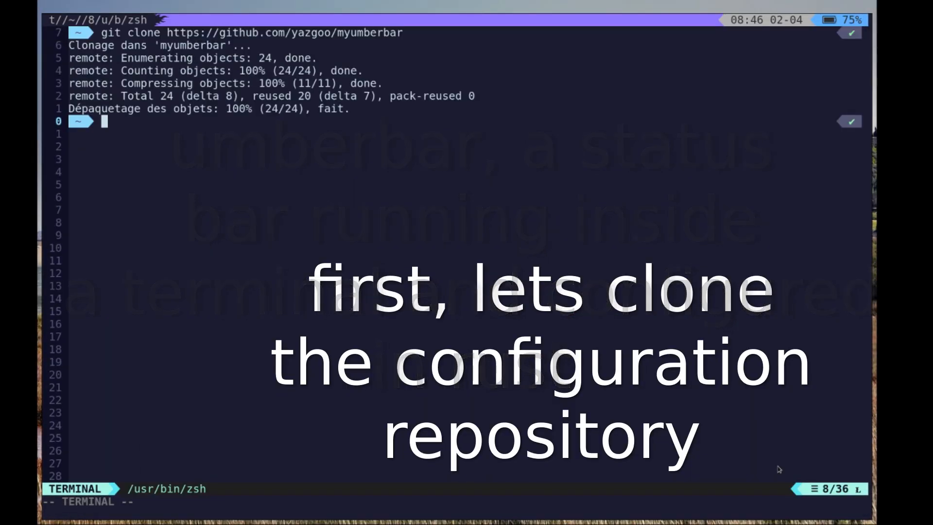
Enter the myumberbar folder, list src, and bring up src/main.rs beside the terminal
text(cd myumberbar/)
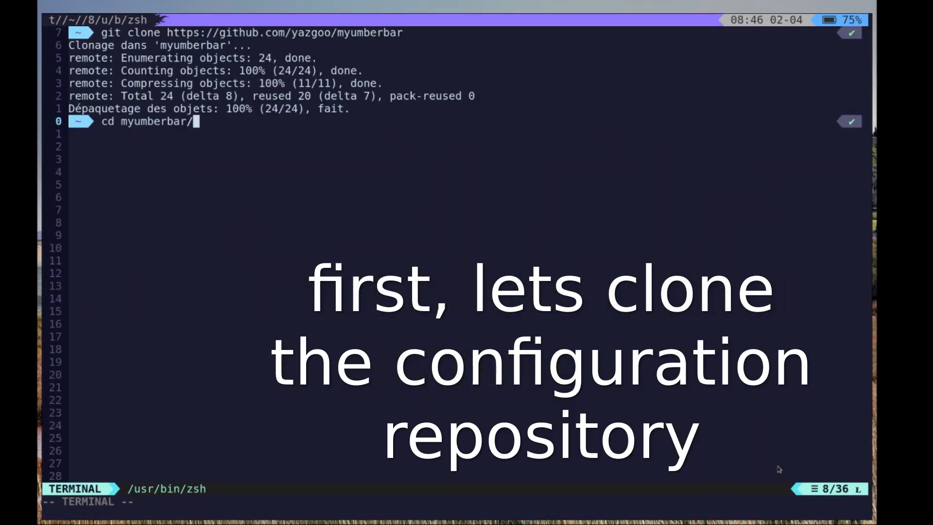
key(Return)
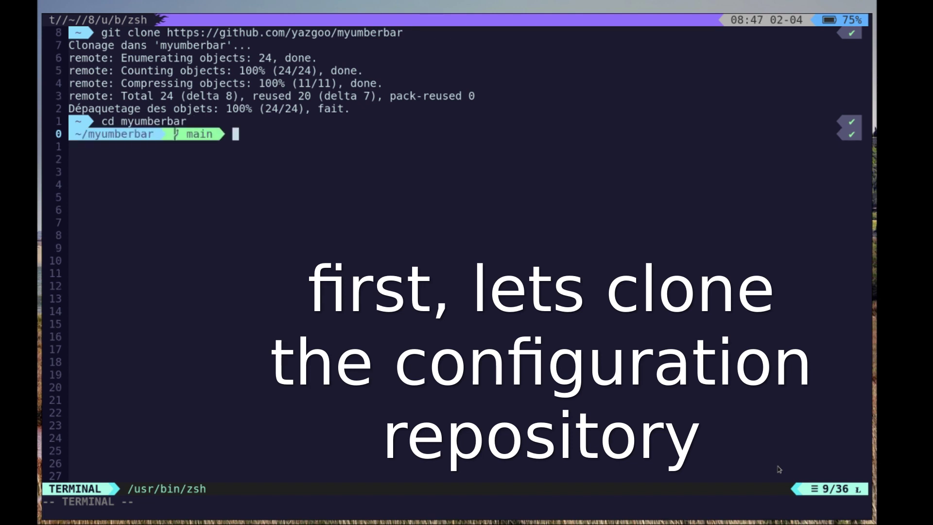
text(ls s)
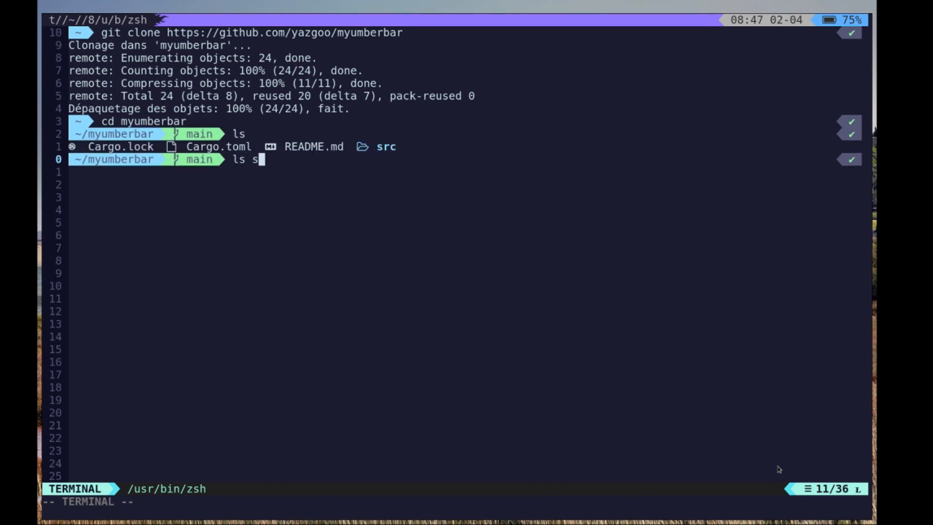
text(rc/main.rs)
text(cargo run)
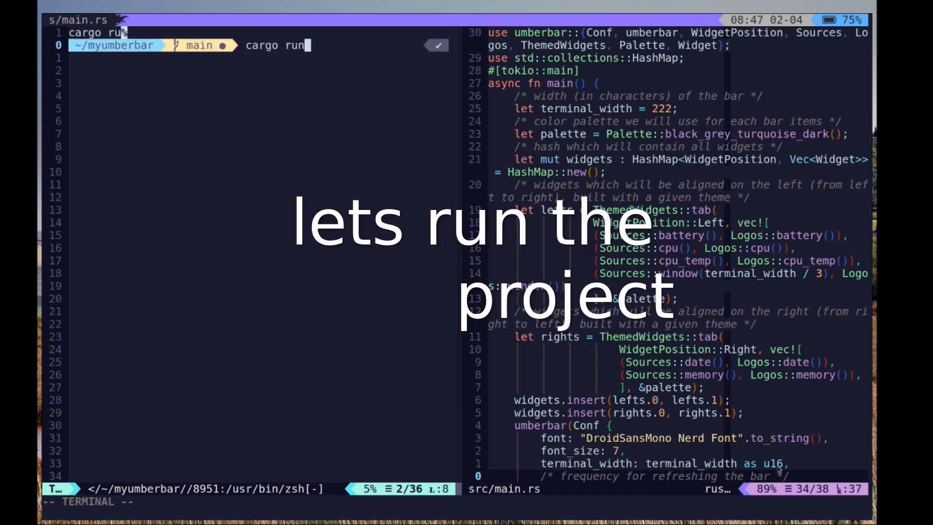
Run the project with cargo run so the umberbar status bar appears
key(Enter)
text(:terminal)
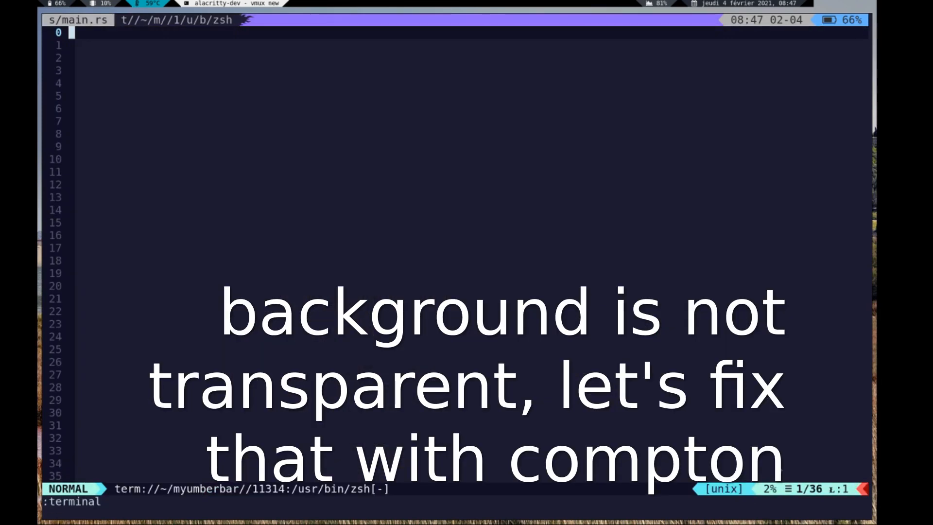
Start compton with the glx backend and panel shadow exclusions for a transparent background
key(i)
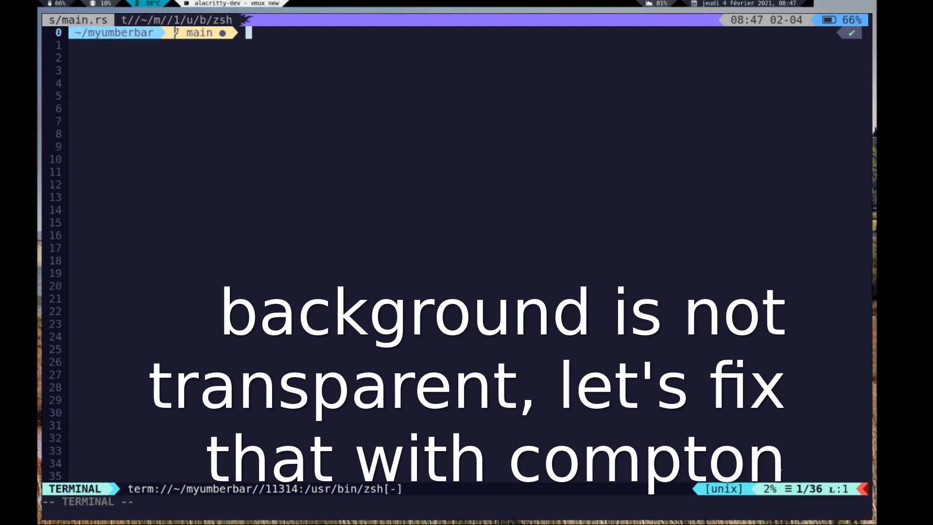
text(compton --backend glx  -c --shadow-exclude 'class_g = "panel"' --shadow-exclude 'class_g = "xscreensaver"' --shadow-exclude 'class_i = "xscreensaver"')
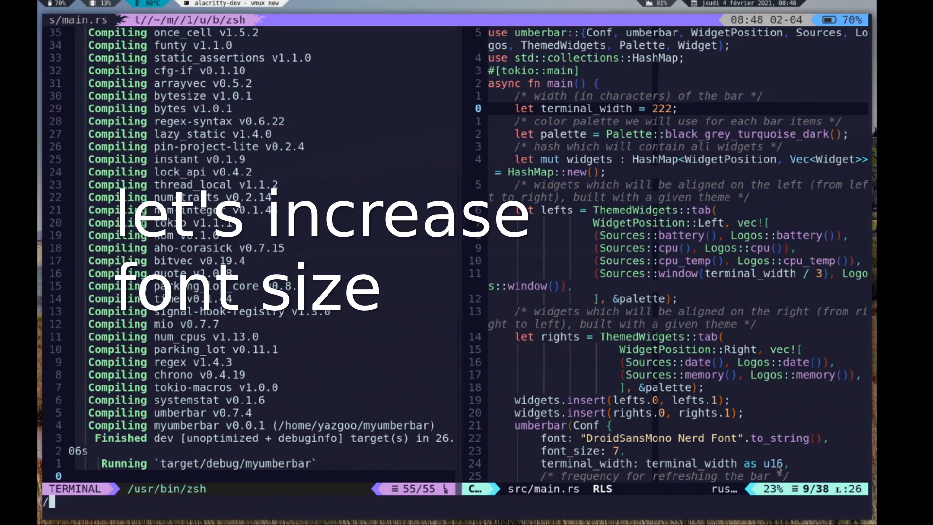
Locate the font_size setting in main.rs to raise it from 7 to 11
text(/font_siz)
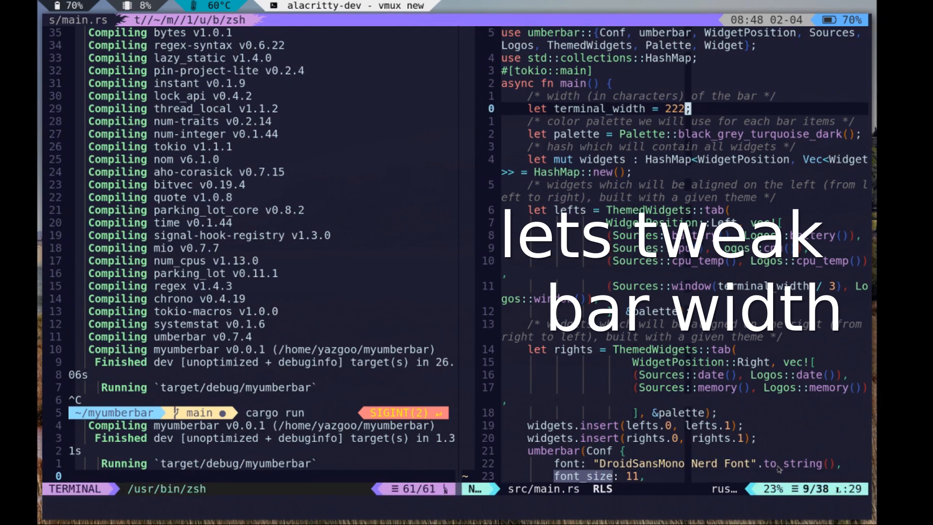
Set terminal_width to 150 and move to the palette line ready to replace its name
text(150)
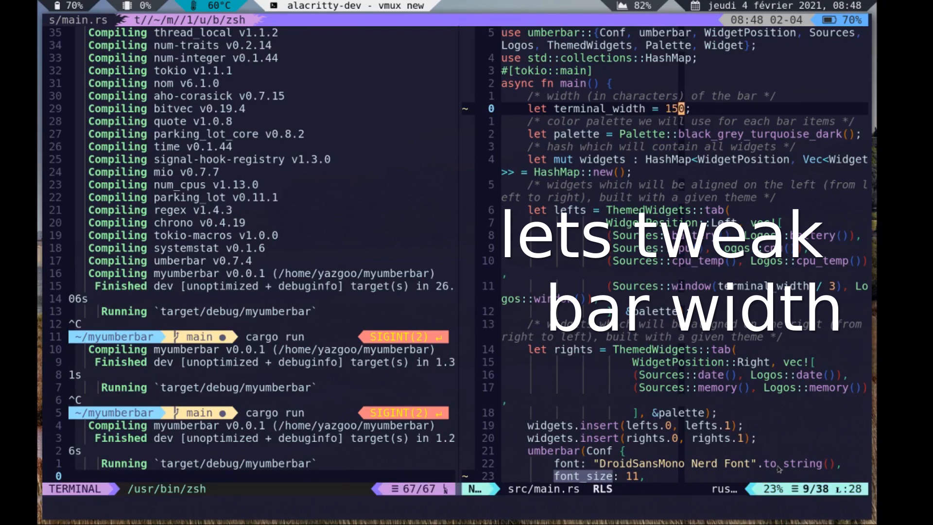
key(j)
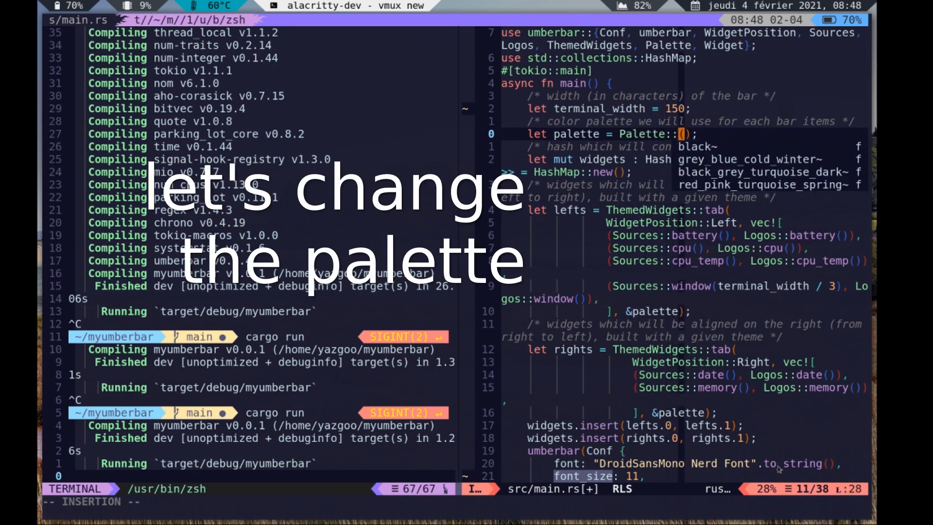
Replace the palette with Palette::red_pink_turquoise_spring via completion
text(red_pink_turquoise_spring)
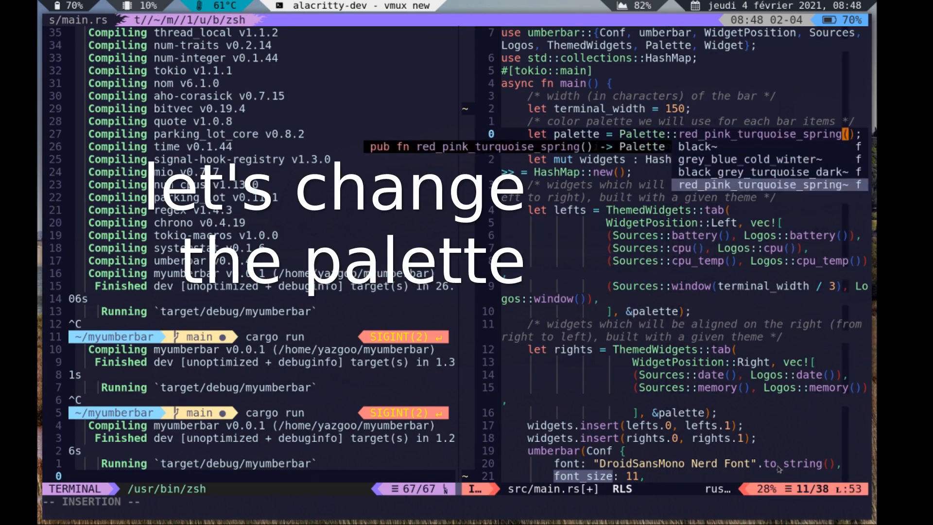
key(Escape)
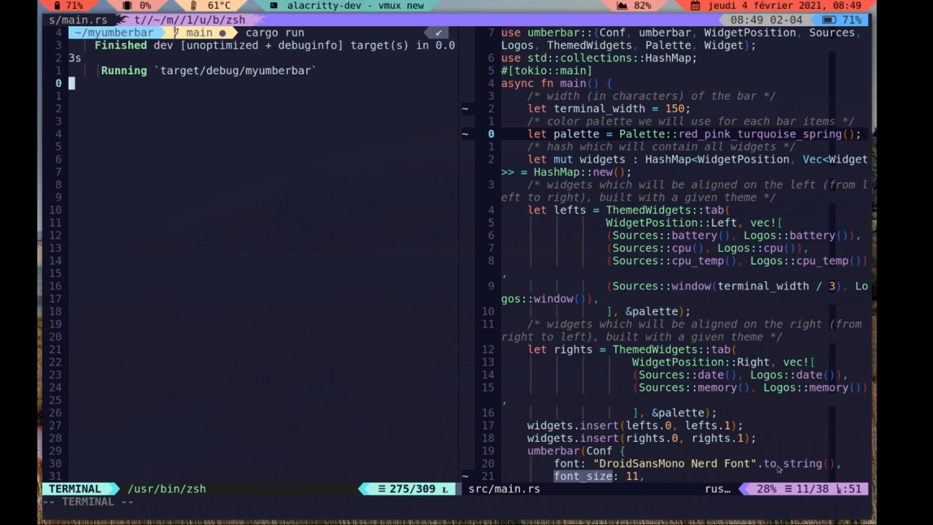
mouse_move(713, 312)
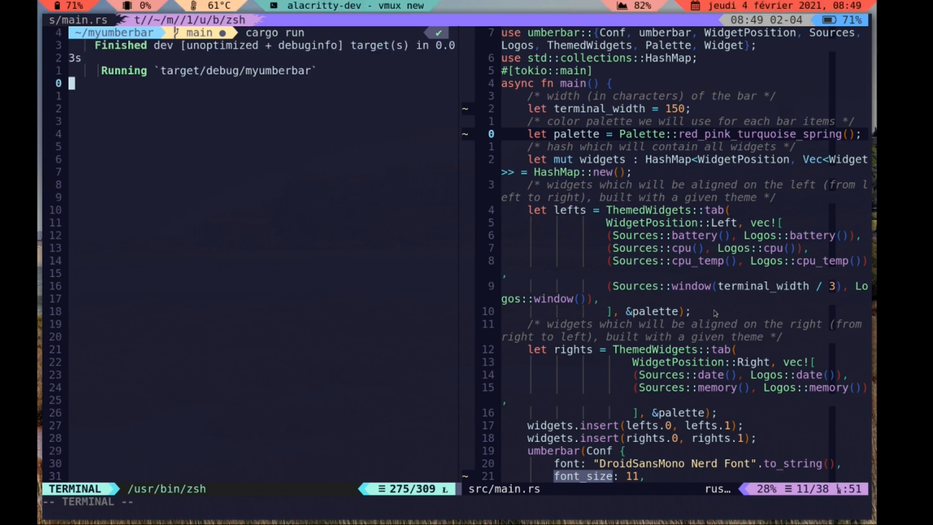
mouse_move(710, 311)
text(flames)
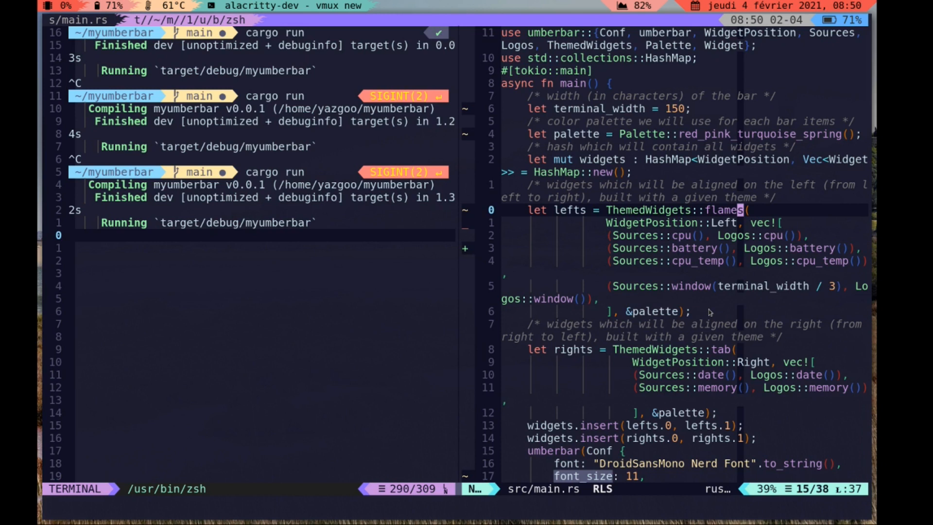
Find the rights widgets line for the slash theme and review the config down to refresh_time
text(/ri)
click(630, 349)
text(slash)
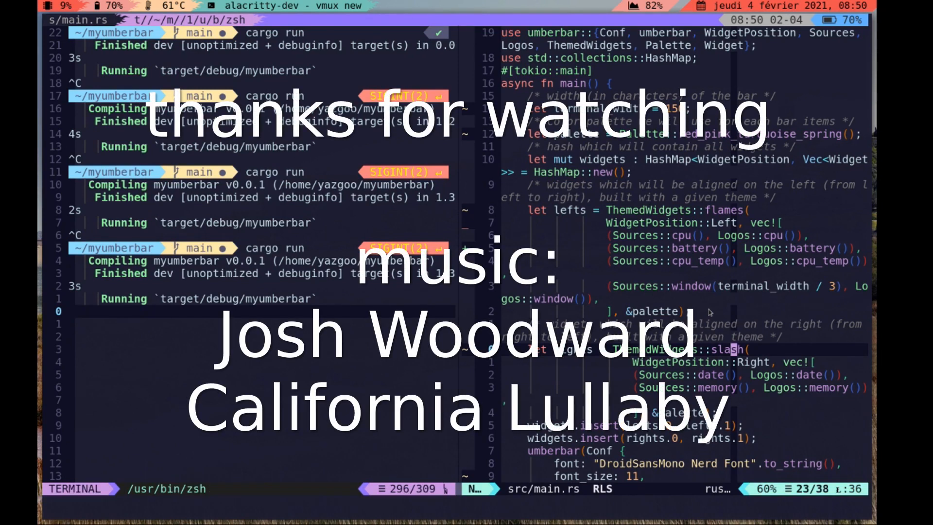
scroll(down, 3)
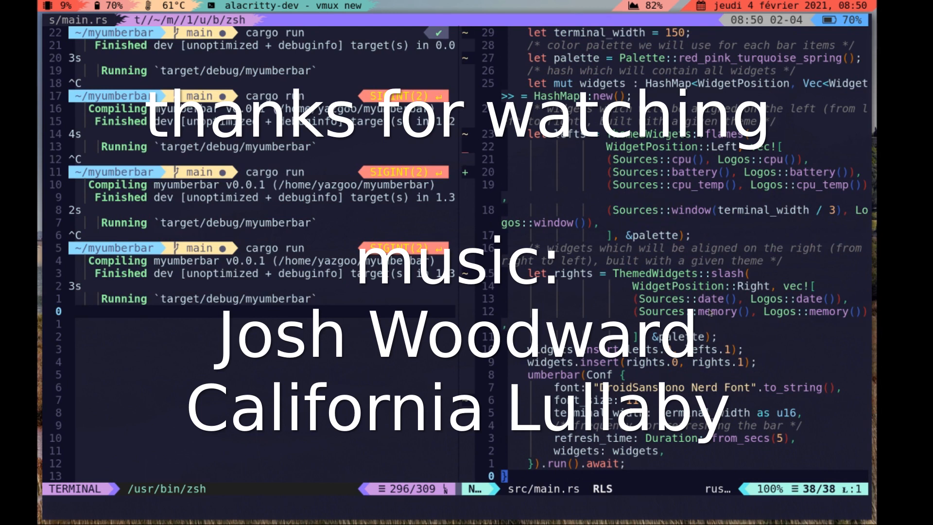